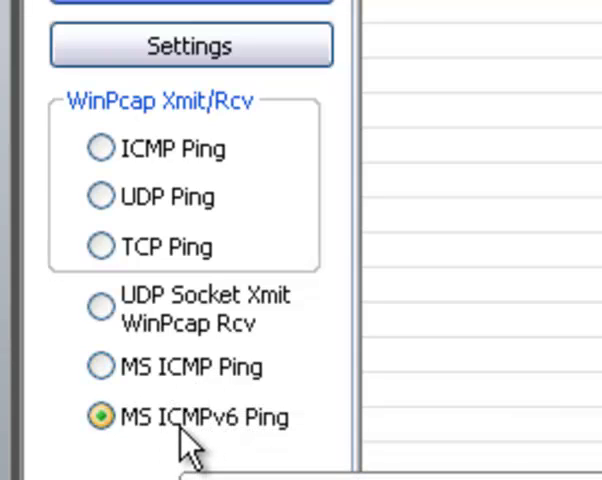
mouse_move(224, 150)
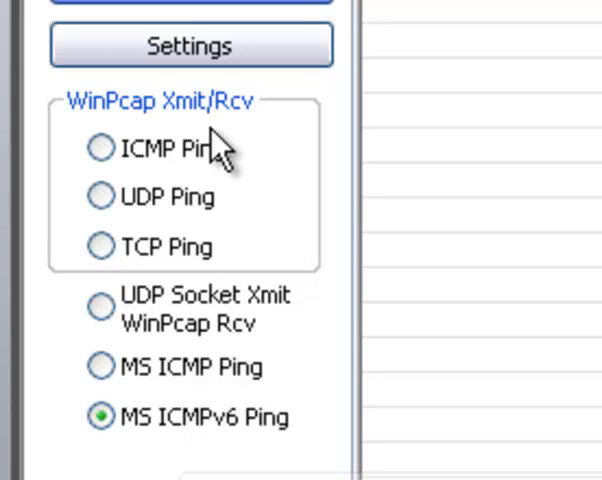
Select WinPcap ICMP Ping as the ping method instead of MS ICMPv6 Ping.
click(100, 148)
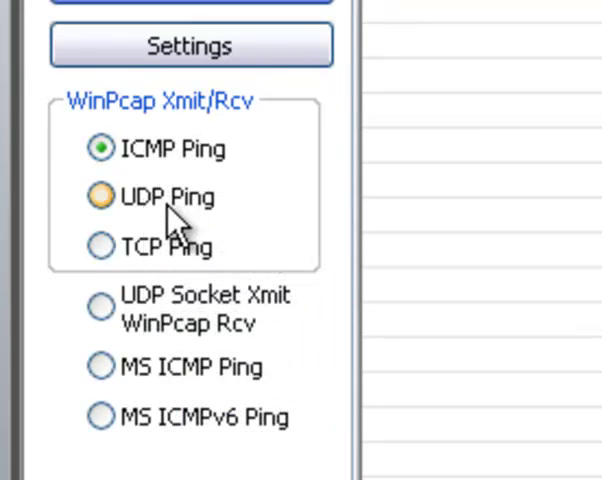
mouse_move(168, 210)
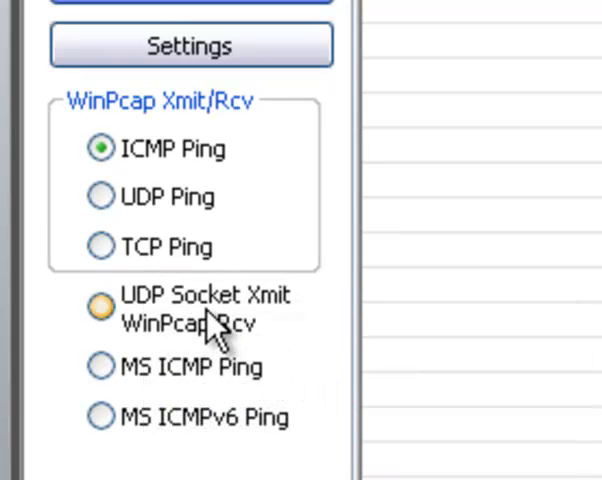
click(100, 416)
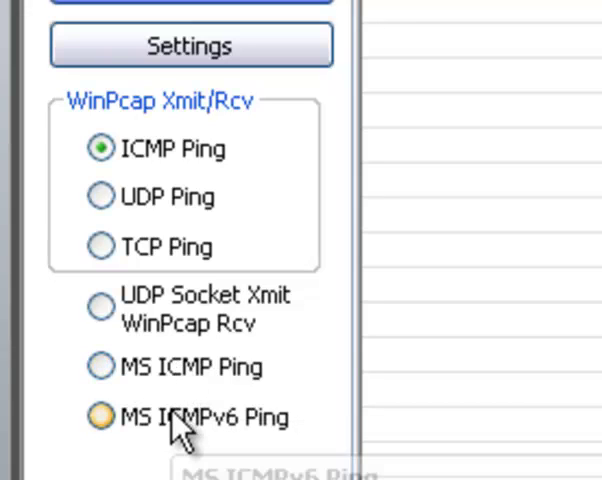
click(100, 310)
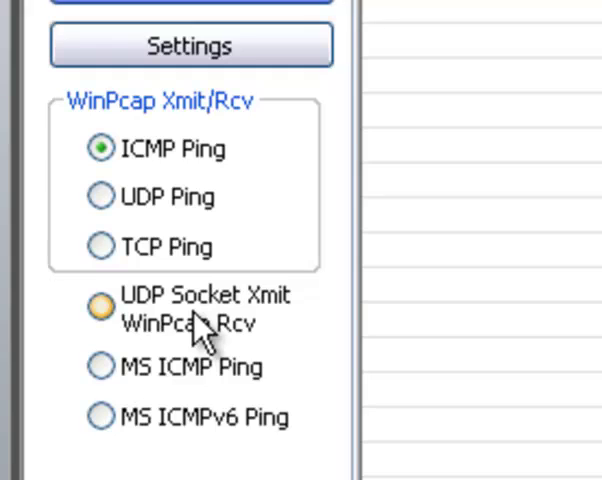
mouse_move(170, 324)
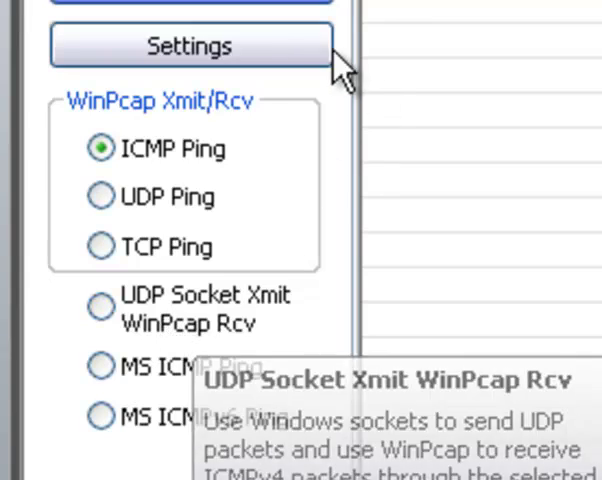
Review the Enhanced Ping settings: five packets, 200 ms apart, 8000 ms timeout.
click(188, 44)
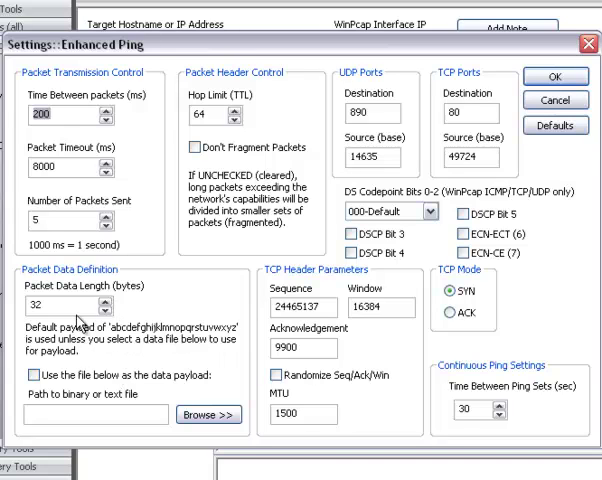
mouse_move(238, 122)
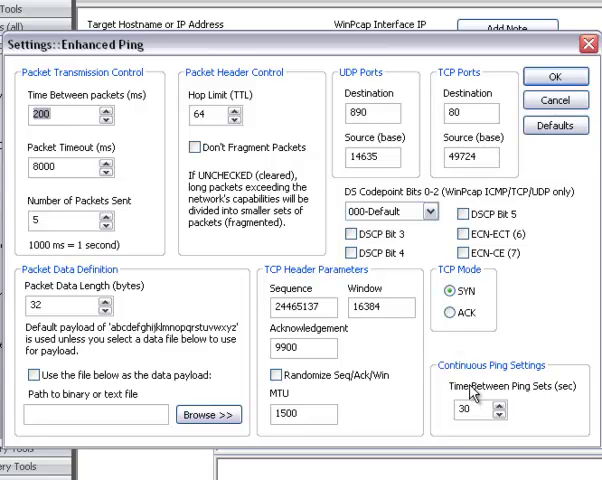
mouse_move(468, 408)
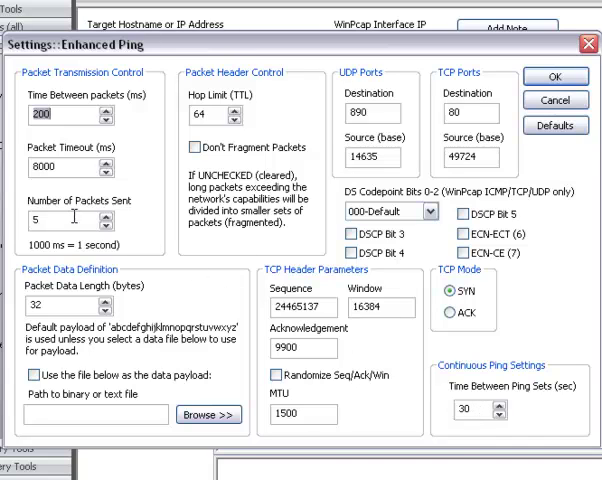
mouse_move(476, 410)
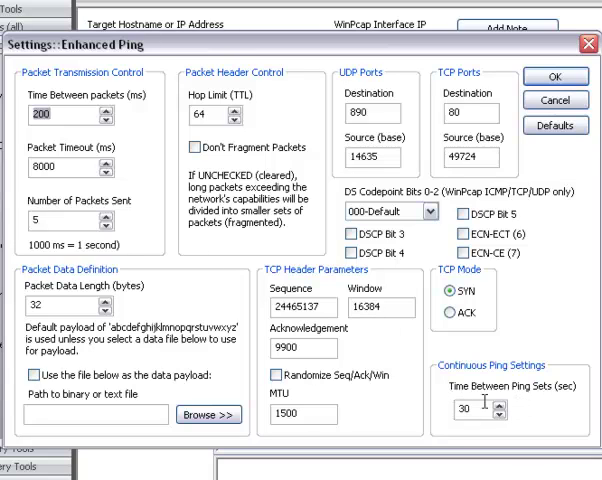
mouse_move(470, 404)
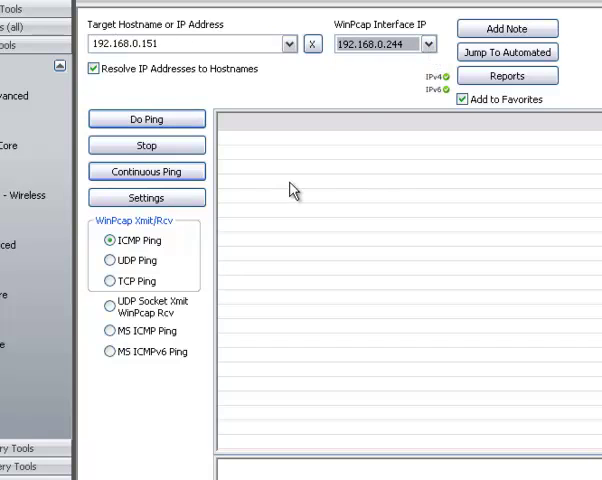
Ping 192.168.0.151 from interface 192.168.0.244 via WinPcap and MS ICMP, then choose UDP Ping.
click(428, 46)
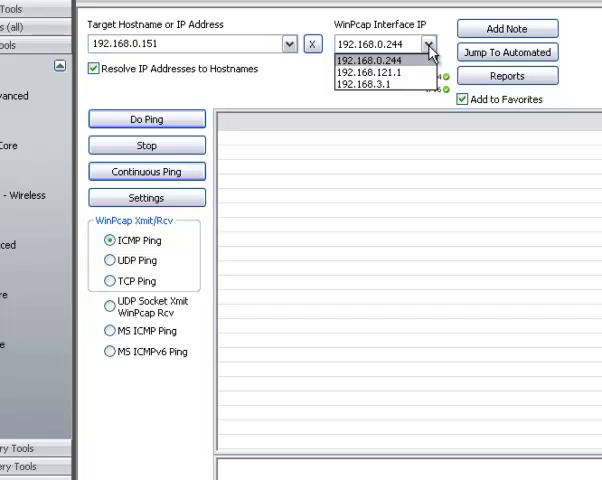
click(144, 118)
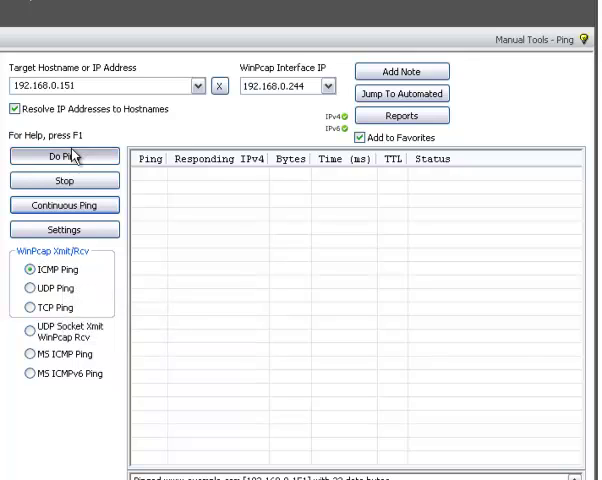
click(64, 156)
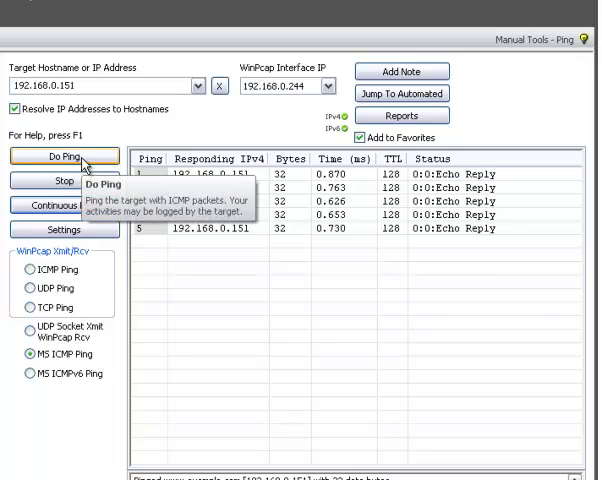
click(64, 156)
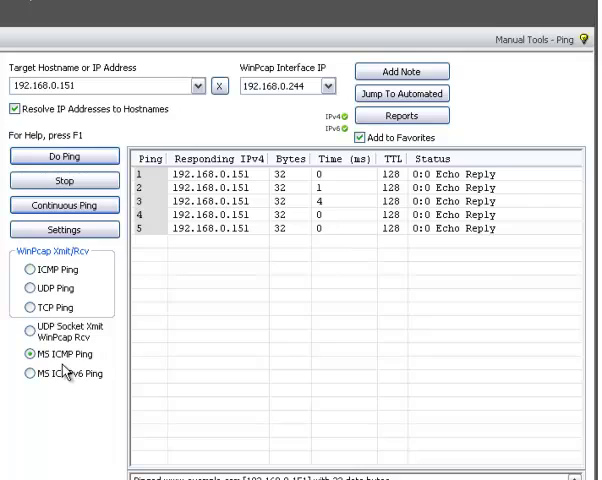
click(28, 288)
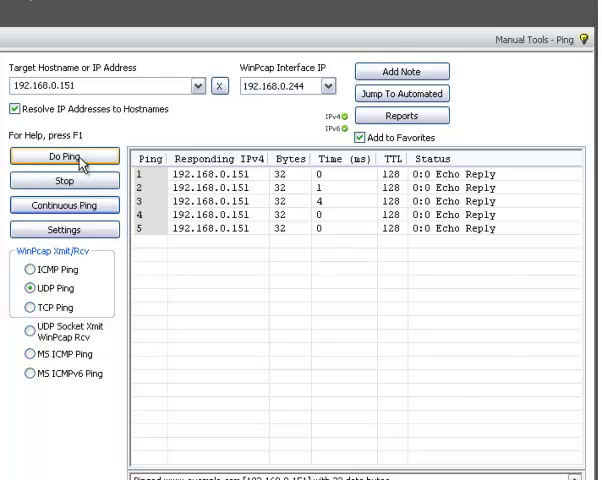
Ping 192.168.0.151 over UDP with no replies, then over TCP for five ACK/SYN responses; cancel Settings.
click(62, 156)
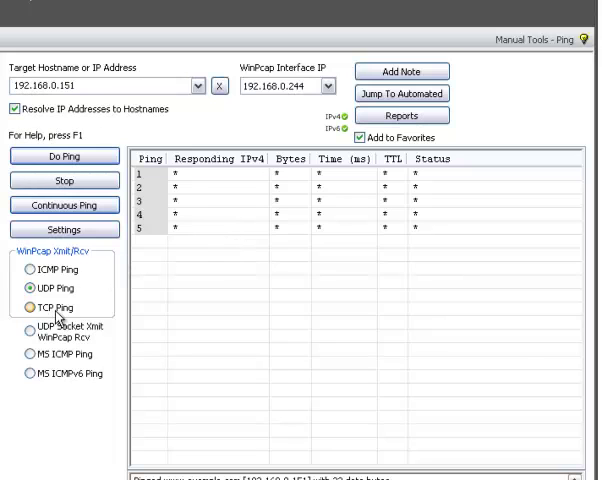
click(64, 156)
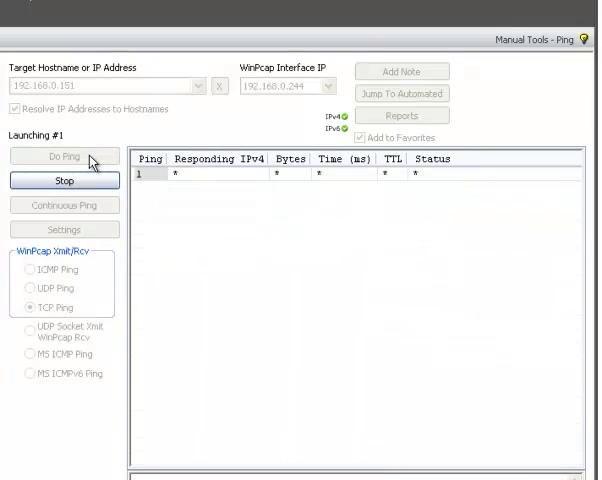
click(64, 156)
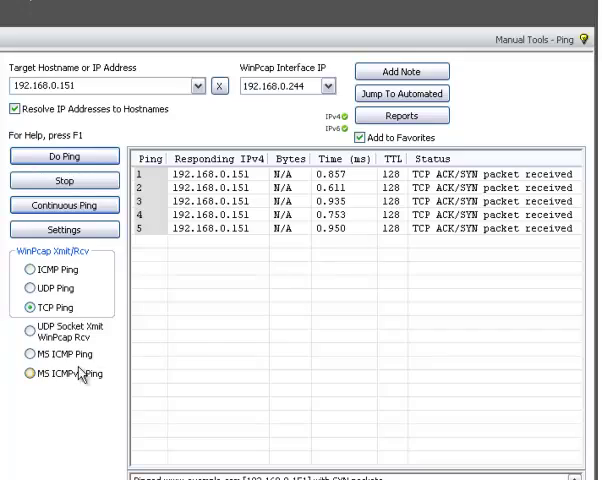
click(64, 232)
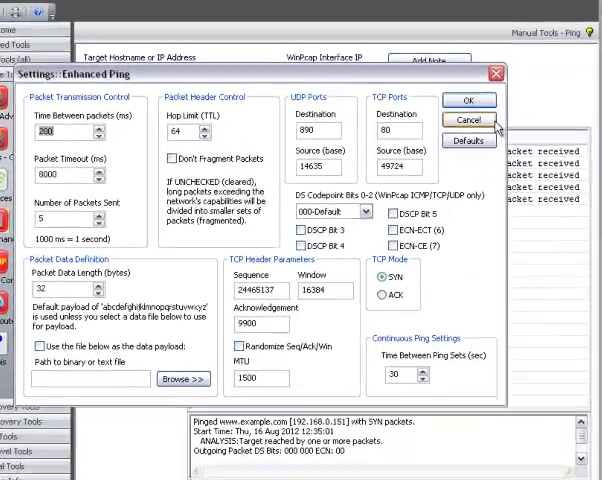
click(468, 120)
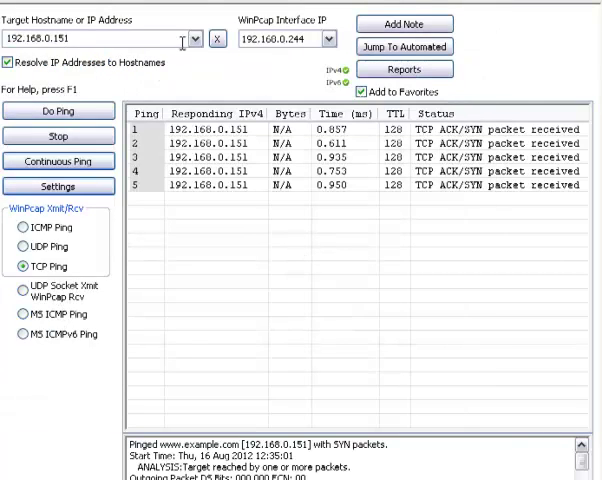
click(188, 40)
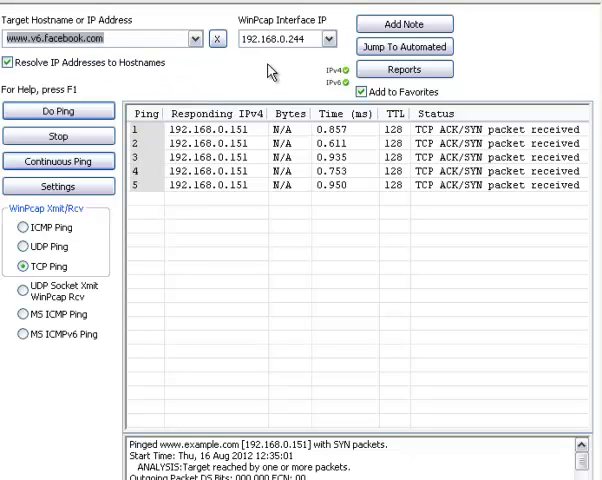
click(20, 332)
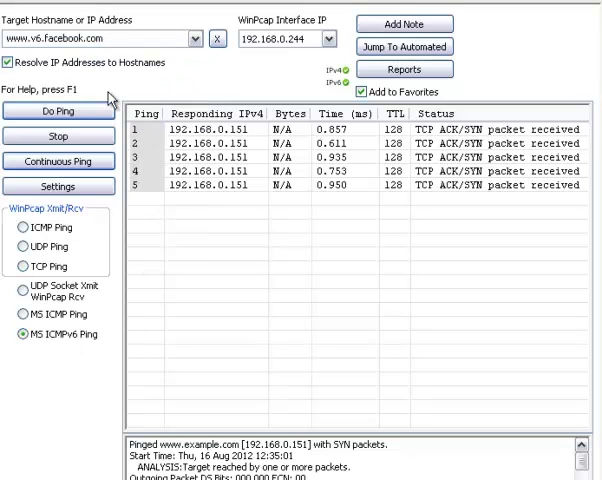
click(56, 110)
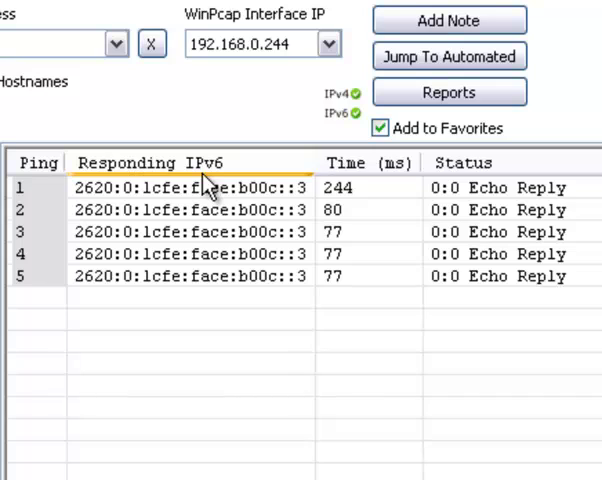
mouse_move(150, 284)
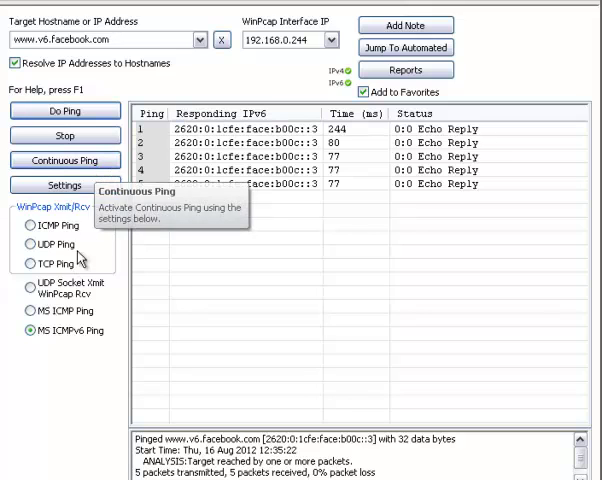
click(30, 264)
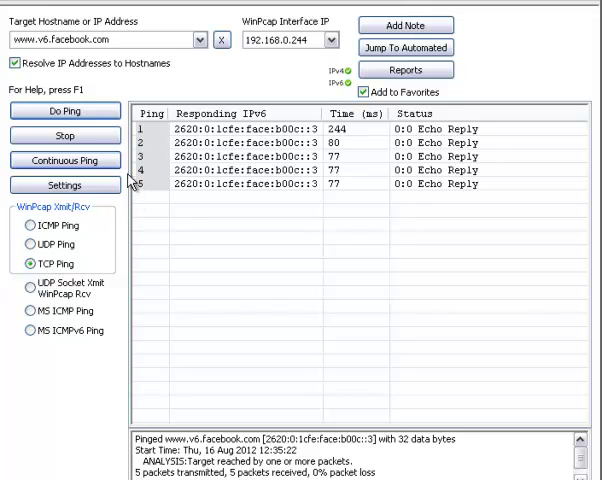
click(64, 184)
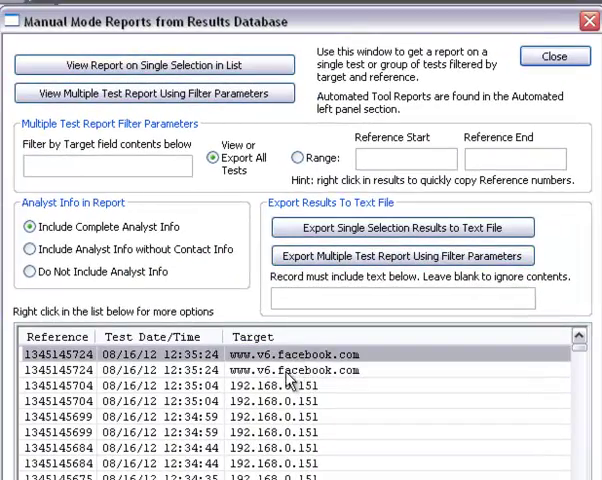
mouse_move(504, 120)
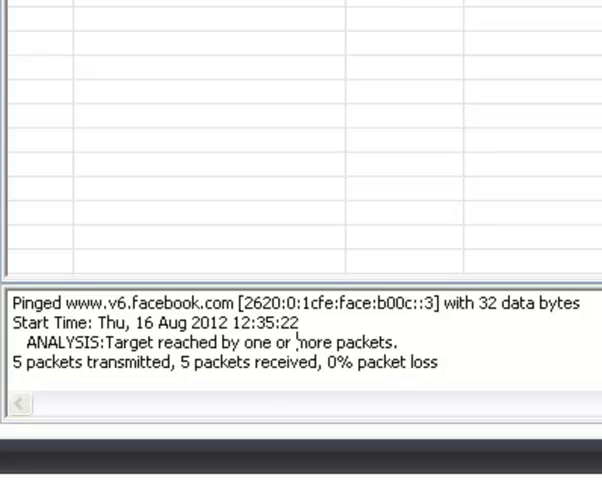
mouse_move(186, 356)
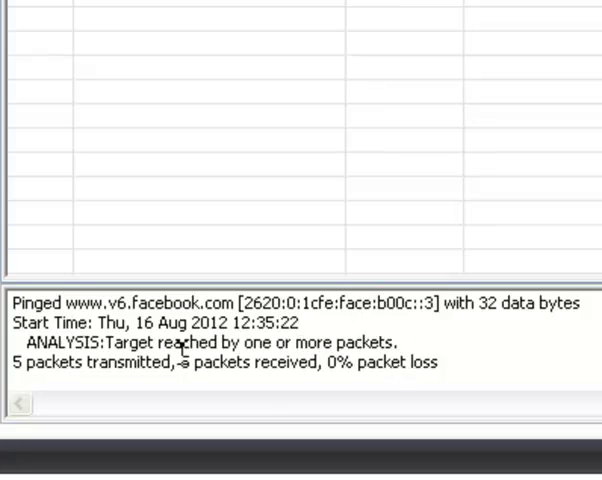
mouse_move(346, 380)
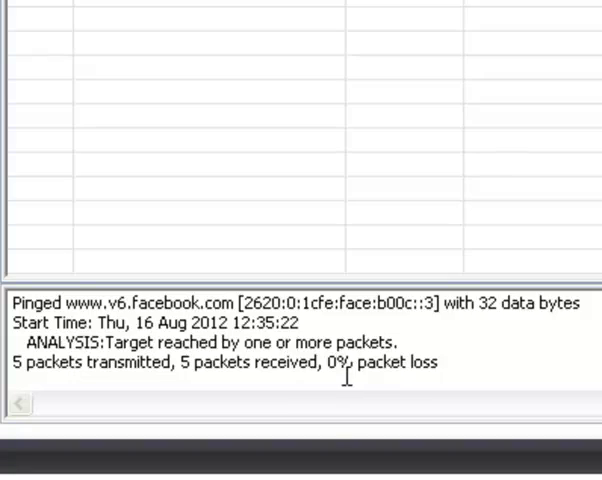